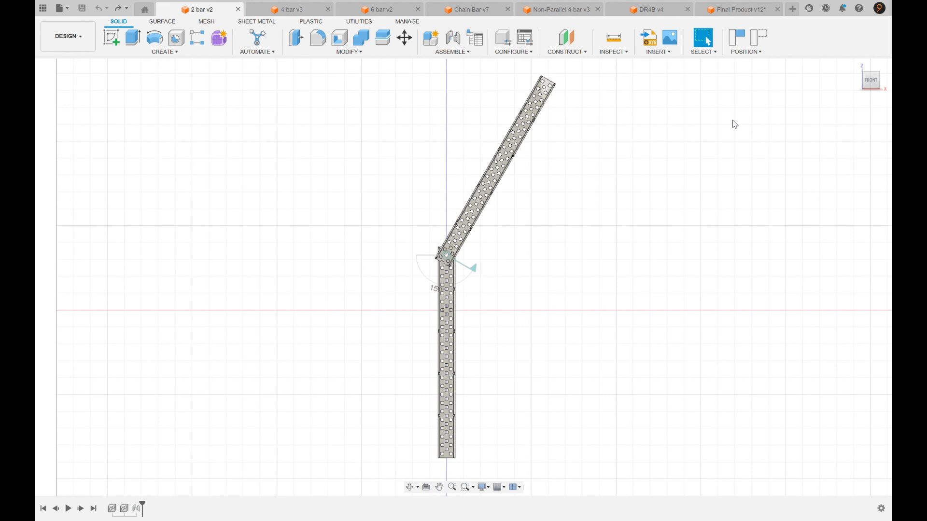
{"action": "mouse_move", "coordinate": [537, 232]}
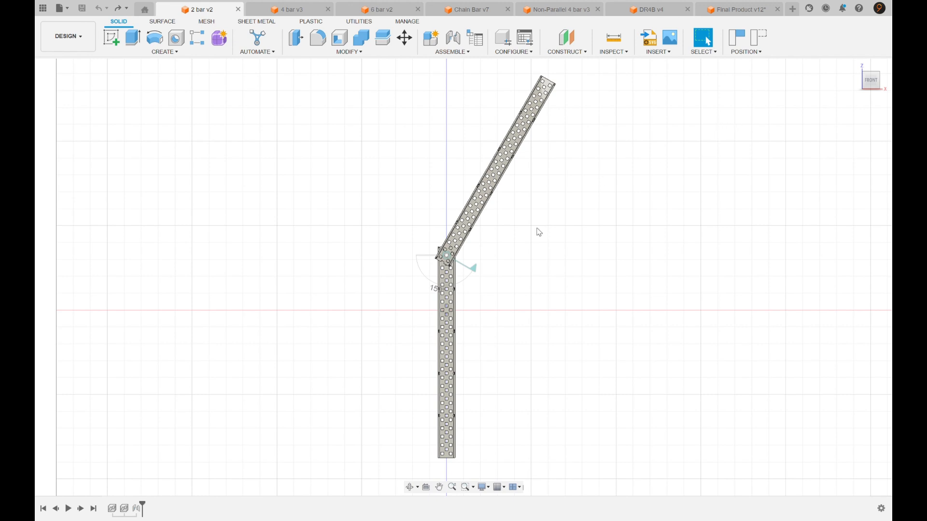
Step: Show the finished robot assembly, then return to the 2 bar v2 model
{"action": "left_click", "coordinate": [743, 8]}
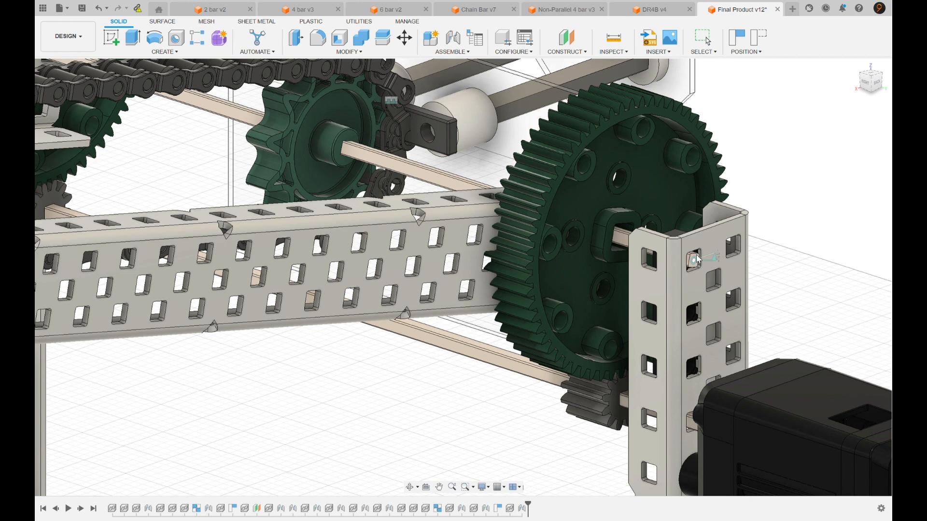
{"action": "left_click", "coordinate": [216, 9]}
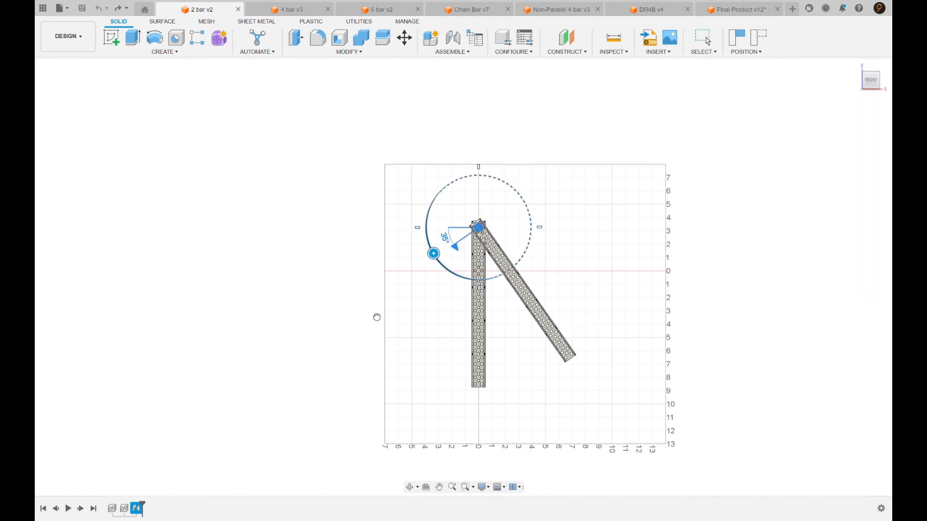
Step: Swing the 2-bar's upper bar up past vertical to roughly 160 degrees
{"action": "left_click_drag", "start_coordinate": [432, 253], "coordinate": [445, 268]}
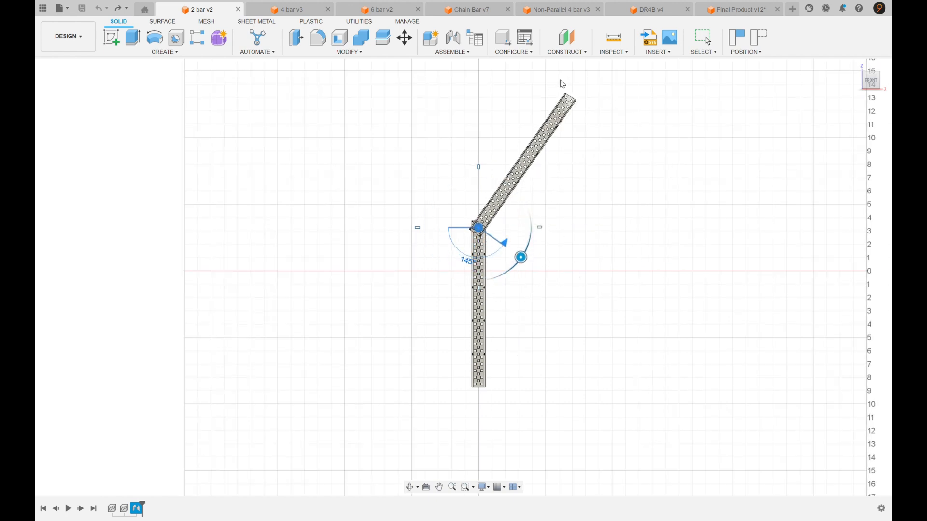
{"action": "mouse_move", "coordinate": [657, 267]}
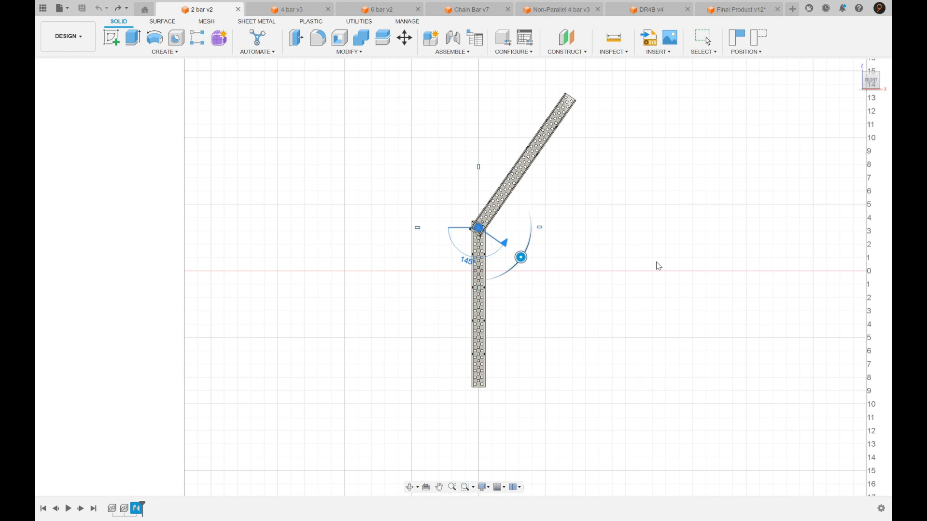
{"action": "left_click_drag", "start_coordinate": [519, 257], "coordinate": [527, 246]}
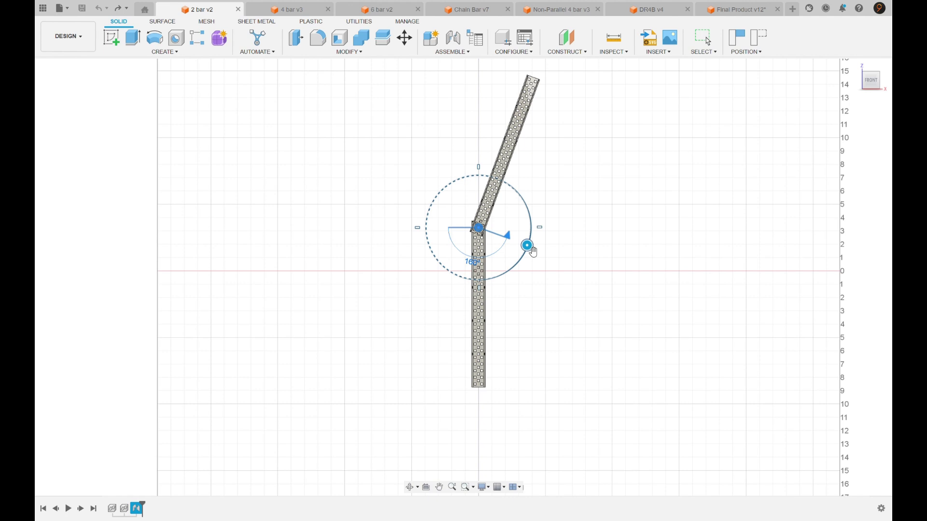
Step: Switch to the 4 bar v3 model and swing its parallel bars from raised down to fully lowered
{"action": "left_click", "coordinate": [295, 8]}
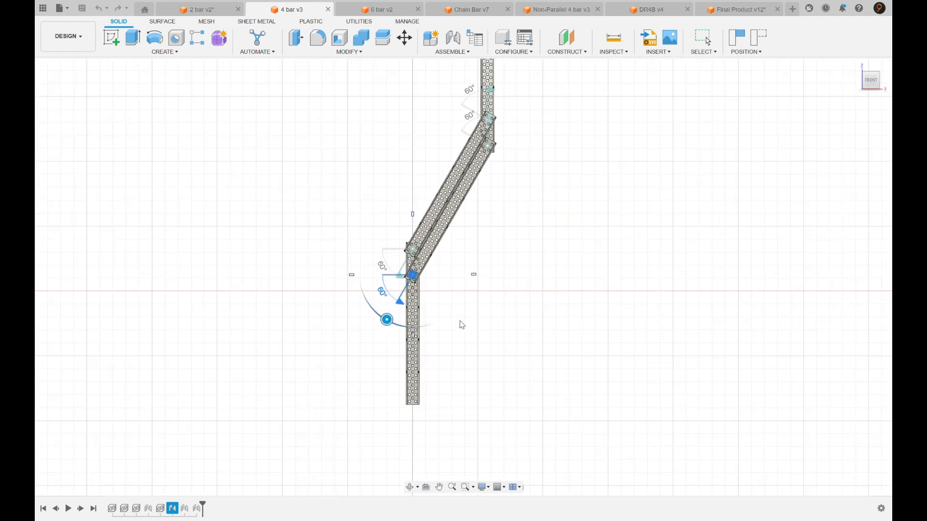
{"action": "left_click_drag", "start_coordinate": [386, 319], "coordinate": [384, 359]}
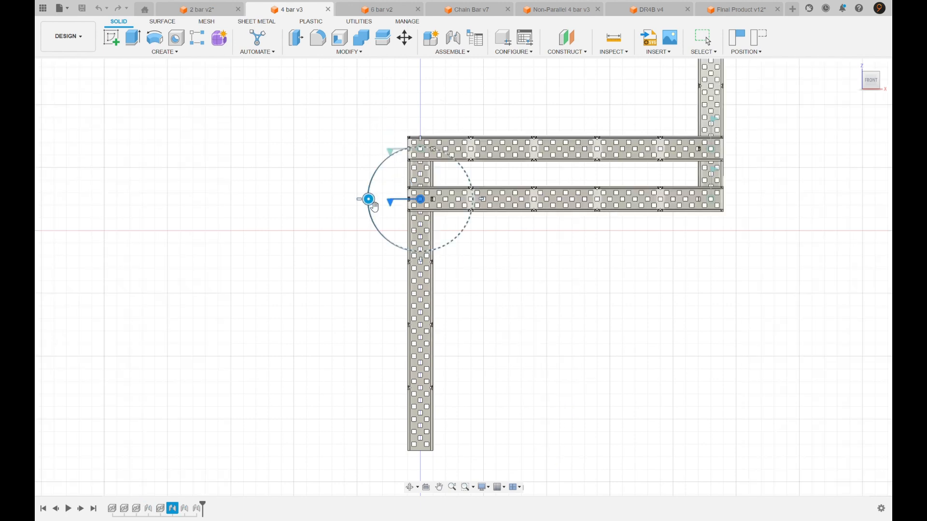
{"action": "left_click_drag", "start_coordinate": [368, 199], "coordinate": [379, 262]}
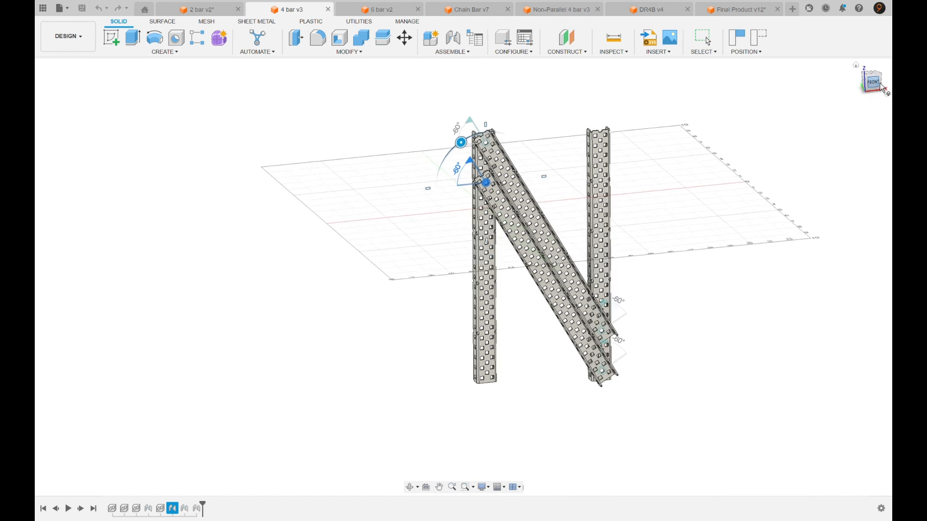
{"action": "left_click", "coordinate": [874, 82]}
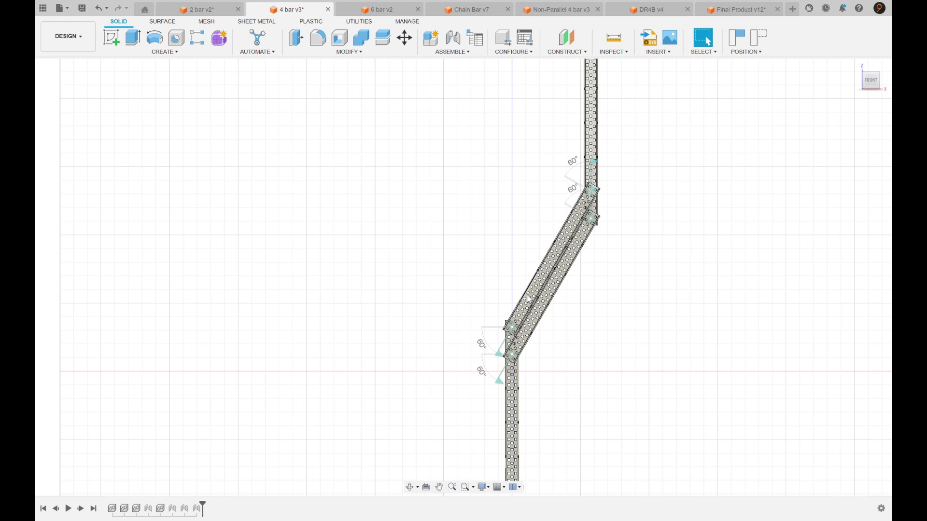
{"action": "mouse_move", "coordinate": [504, 319]}
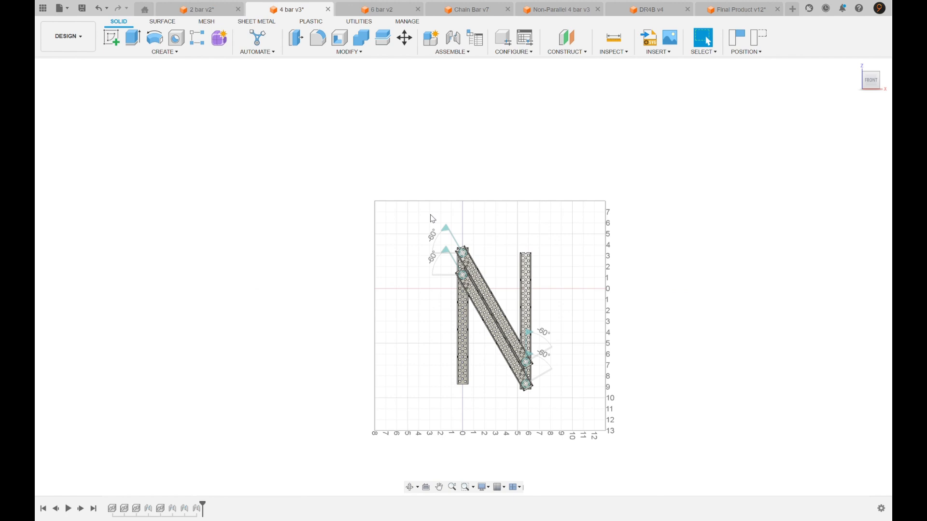
Step: Switch to the 6 bar v2 model in front view, briefly comparing against the 4-bar model
{"action": "left_click", "coordinate": [383, 8]}
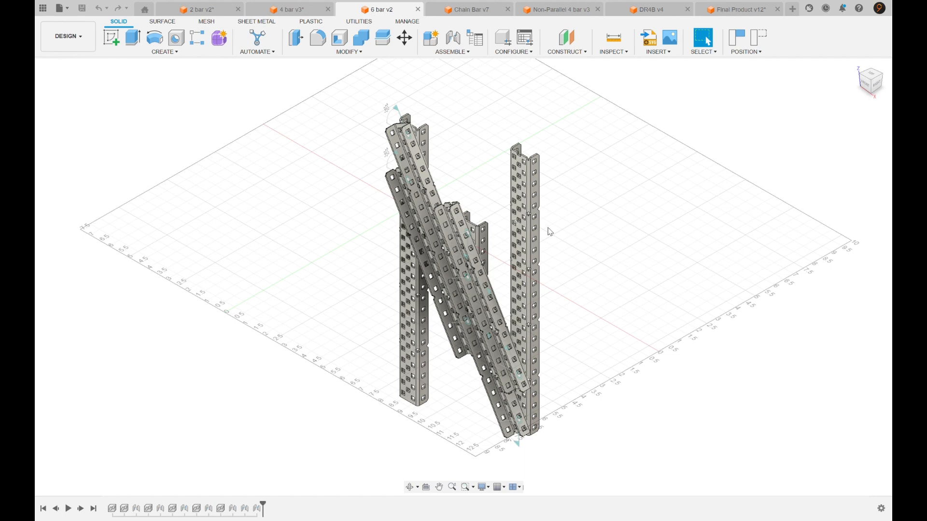
{"action": "left_click", "coordinate": [865, 83]}
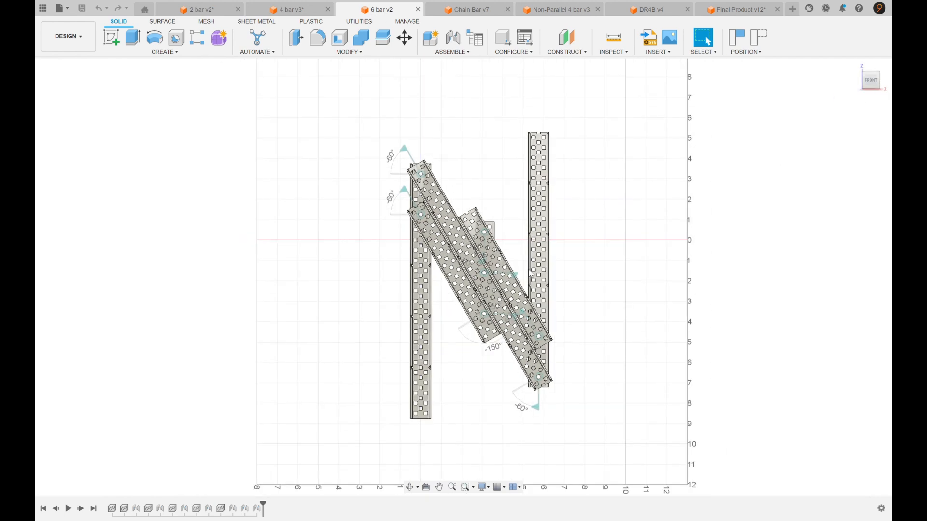
{"action": "mouse_move", "coordinate": [557, 178]}
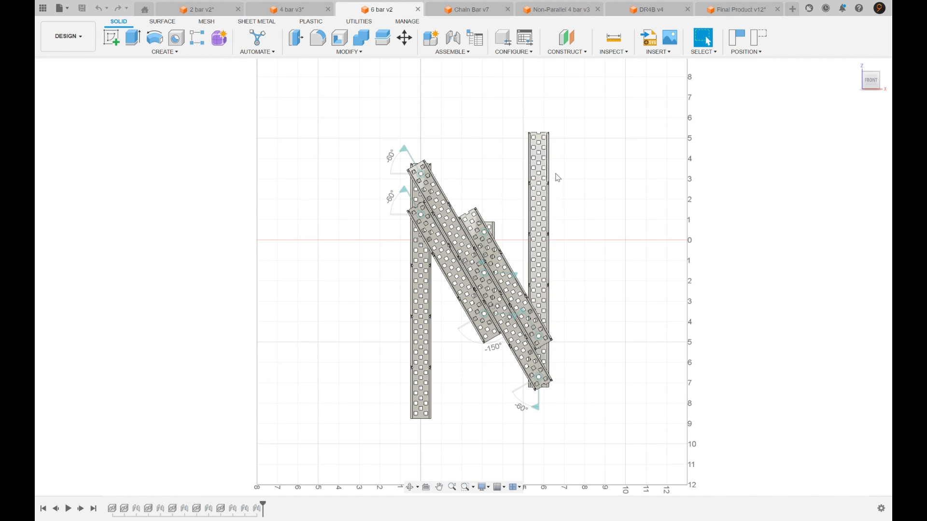
{"action": "left_click", "coordinate": [297, 9]}
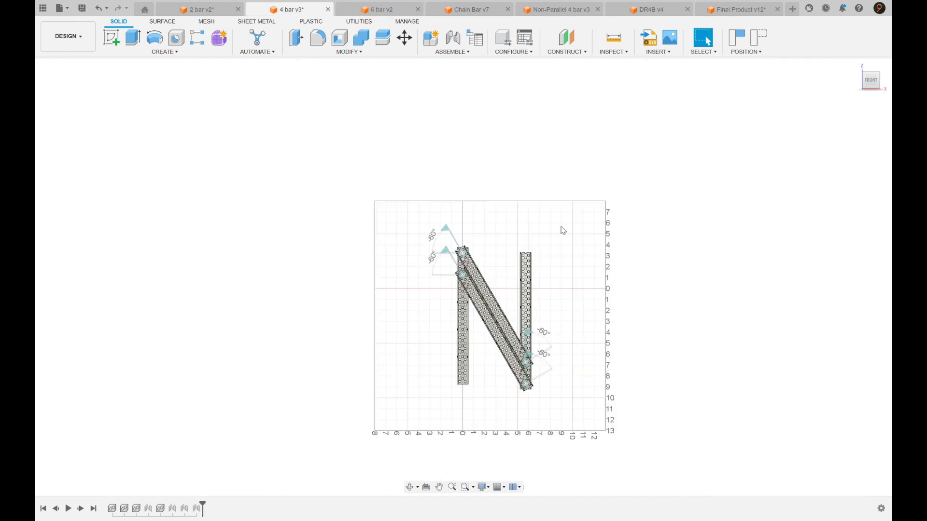
{"action": "left_click", "coordinate": [382, 9]}
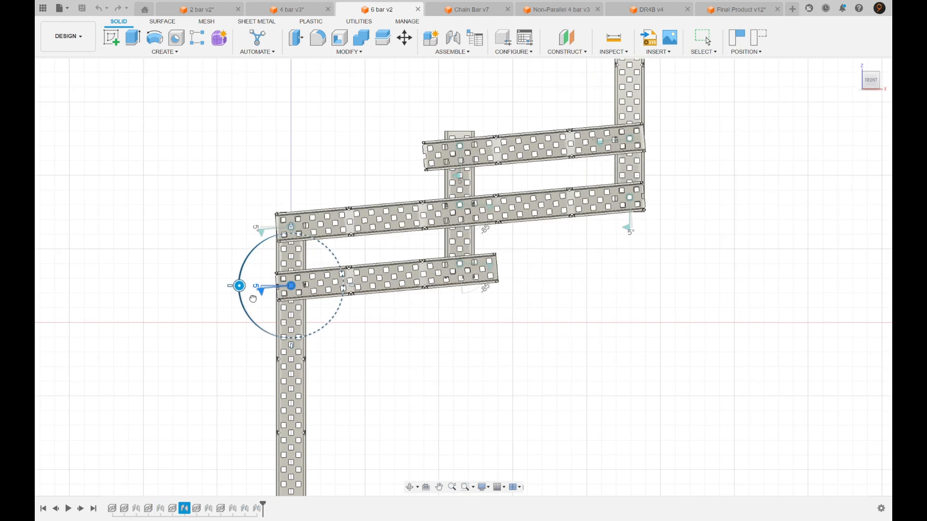
Step: Raise the 6-bar arms and lower them back fully, then move on to the chain bar model
{"action": "left_click_drag", "start_coordinate": [290, 286], "coordinate": [361, 353]}
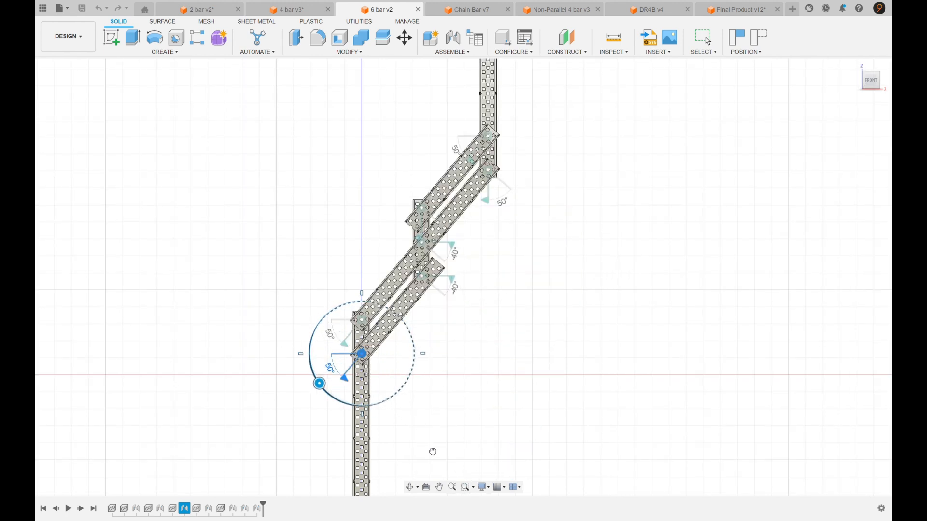
{"action": "left_click_drag", "start_coordinate": [318, 384], "coordinate": [332, 395]}
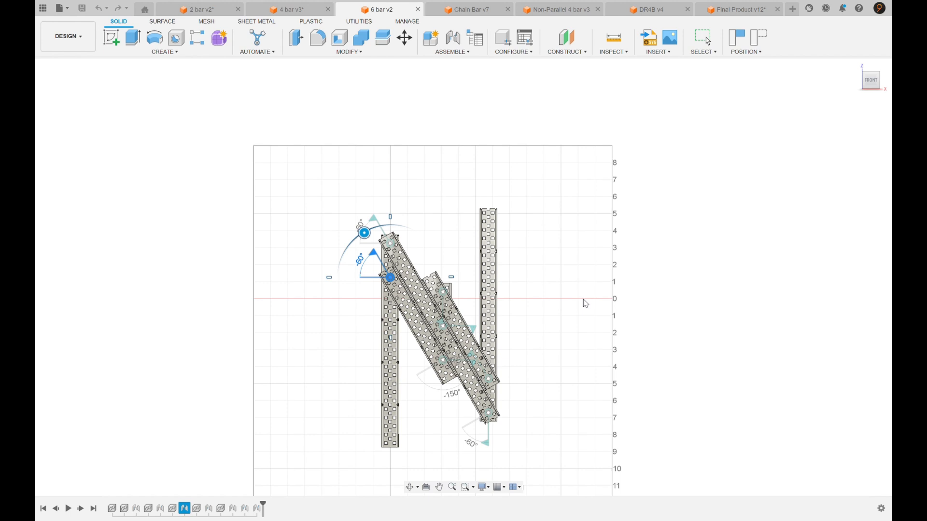
{"action": "mouse_move", "coordinate": [571, 322]}
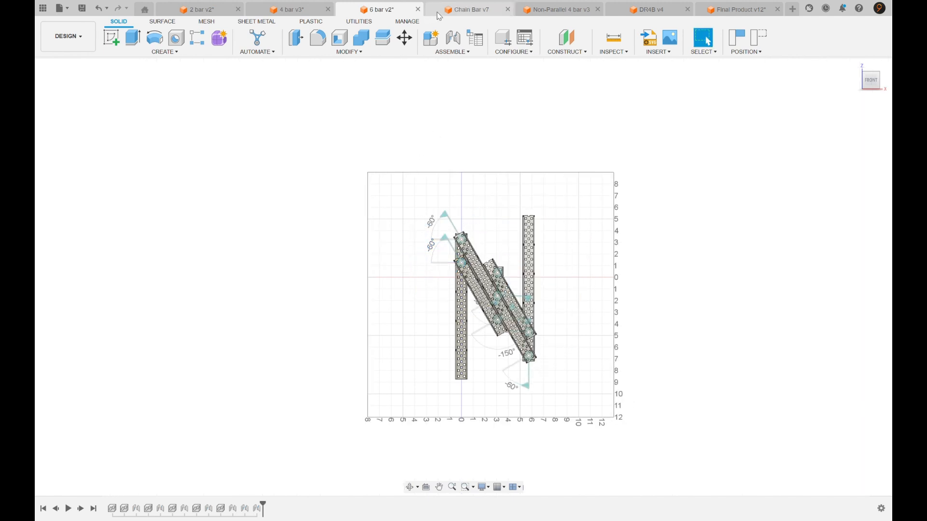
{"action": "left_click", "coordinate": [473, 10]}
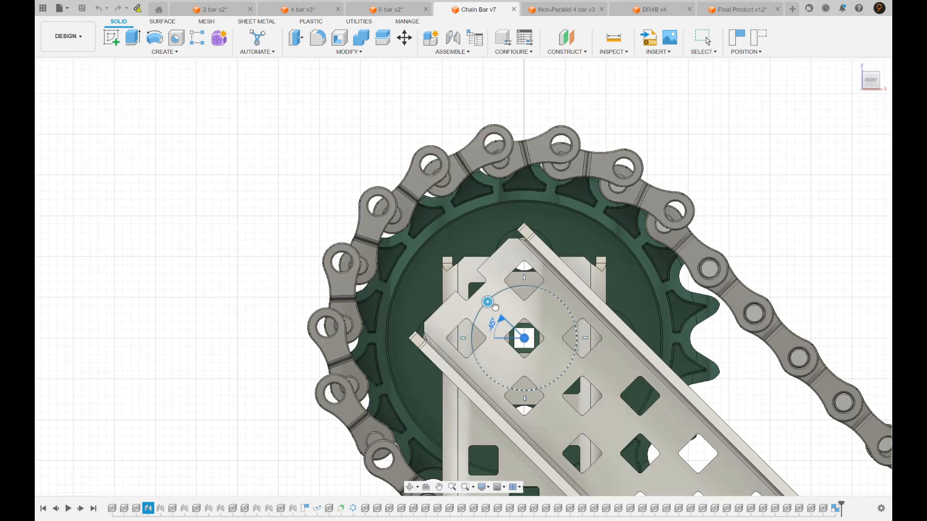
Step: Rotate the chain bar arm about its top joint so it angles down to the right
{"action": "left_click_drag", "start_coordinate": [487, 303], "coordinate": [483, 309]}
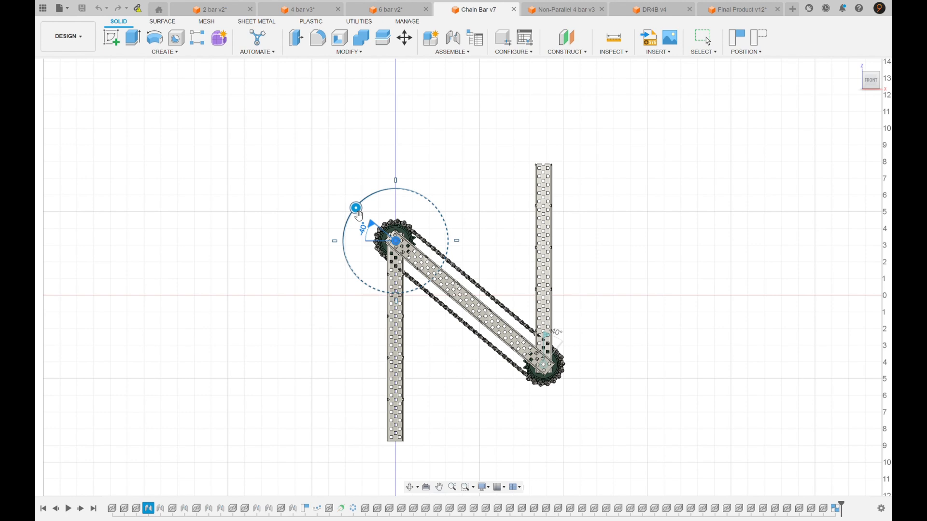
Step: Swing the chain bar arm upward and back down to its lowered diagonal, finishing the move
{"action": "left_click_drag", "start_coordinate": [354, 208], "coordinate": [400, 292]}
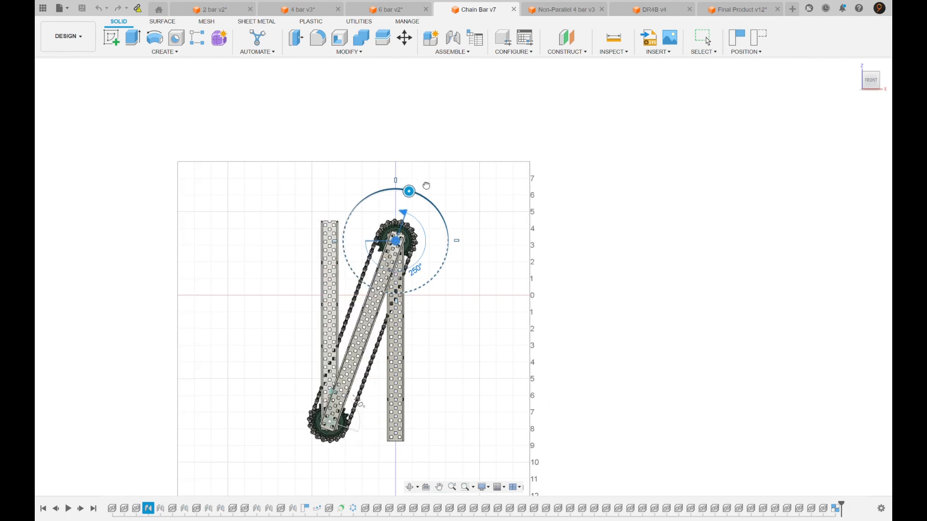
{"action": "left_click_drag", "start_coordinate": [407, 191], "coordinate": [372, 194]}
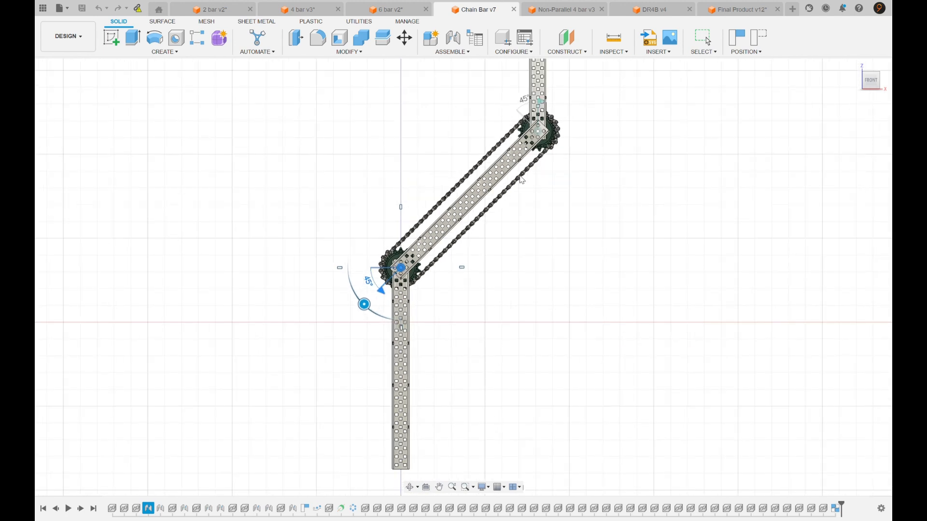
{"action": "mouse_move", "coordinate": [369, 317]}
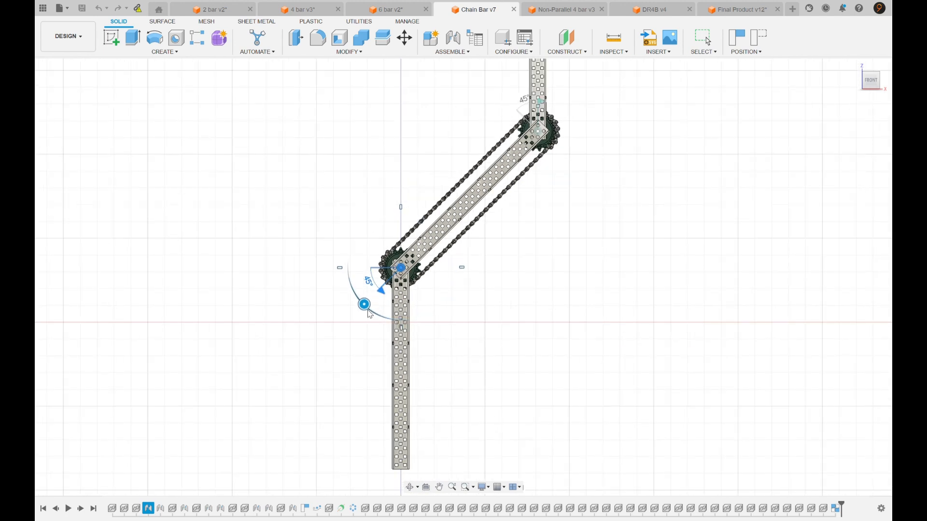
{"action": "left_click_drag", "start_coordinate": [365, 304], "coordinate": [378, 220]}
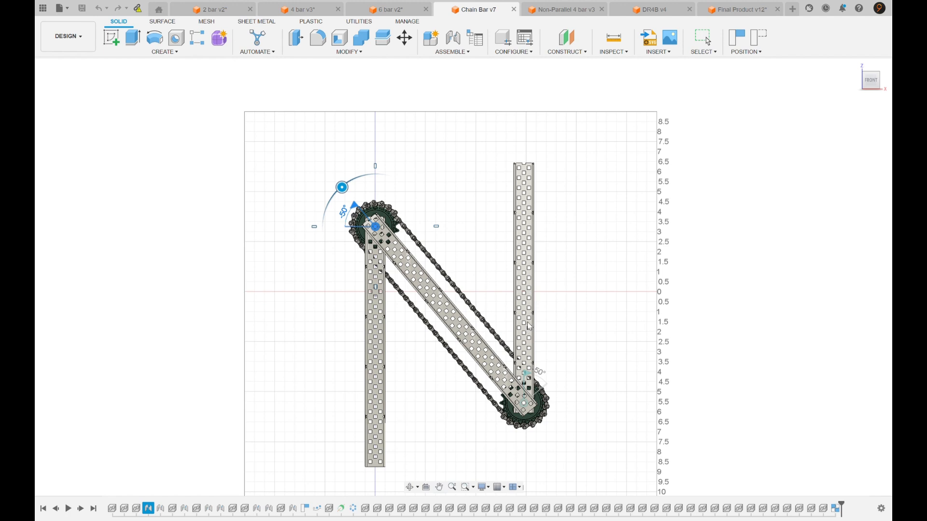
{"action": "mouse_move", "coordinate": [543, 326]}
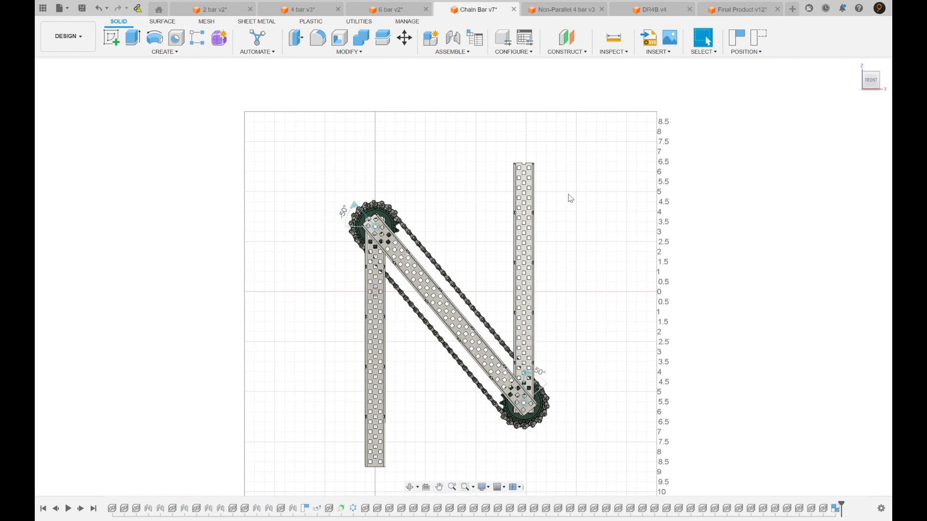
{"action": "left_click", "coordinate": [564, 8]}
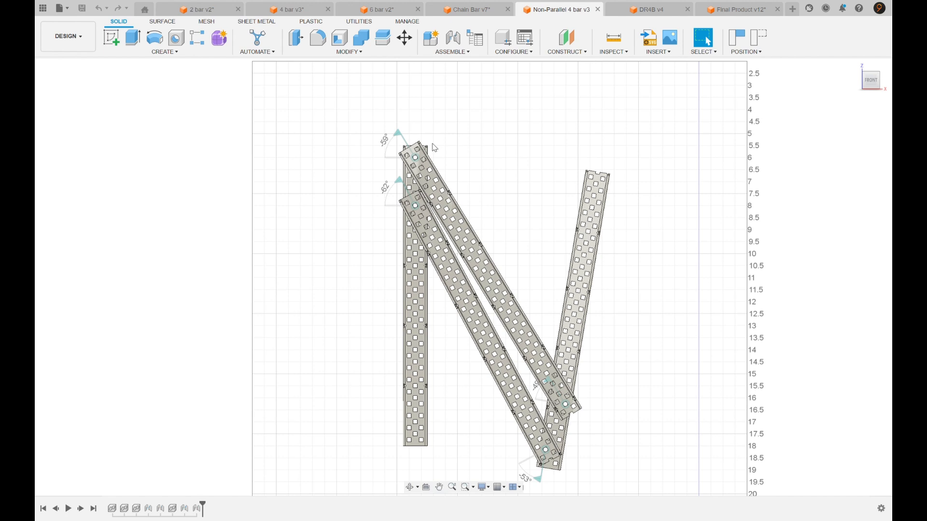
{"action": "mouse_move", "coordinate": [386, 180]}
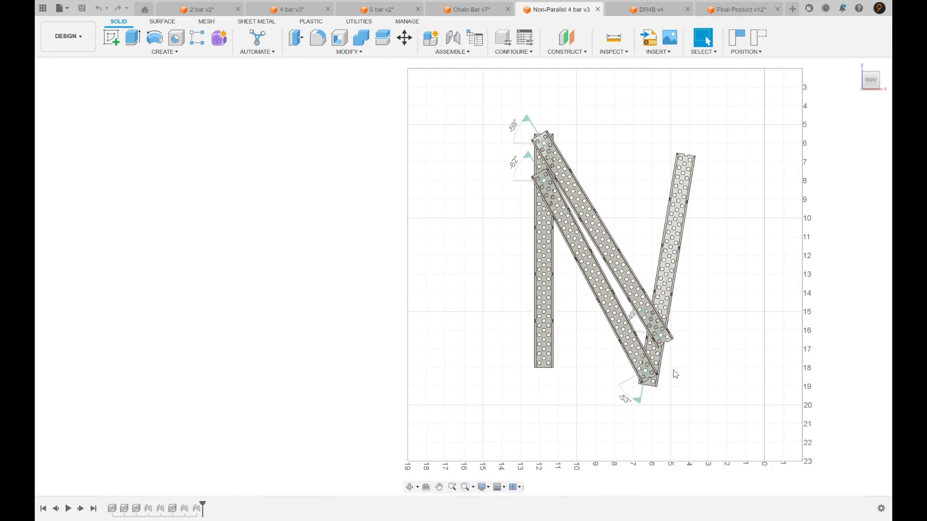
{"action": "mouse_move", "coordinate": [717, 189]}
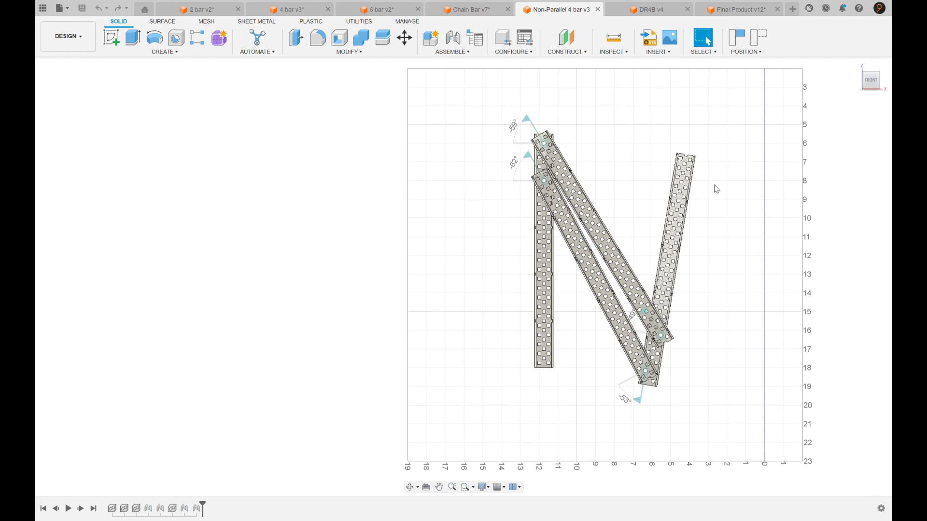
{"action": "mouse_move", "coordinate": [568, 186]}
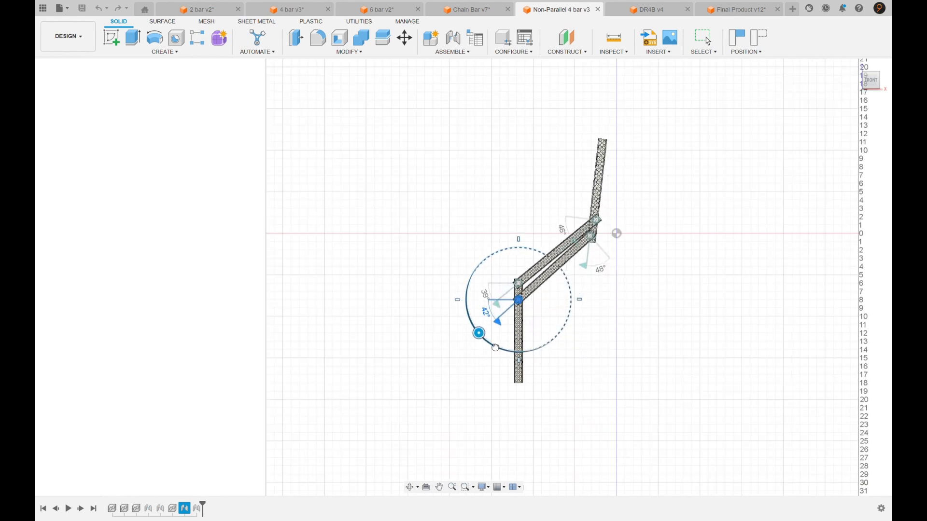
Step: Swing the non-parallel 4-bar's bars back down to the lowered diagonal
{"action": "left_click_drag", "start_coordinate": [479, 333], "coordinate": [495, 254]}
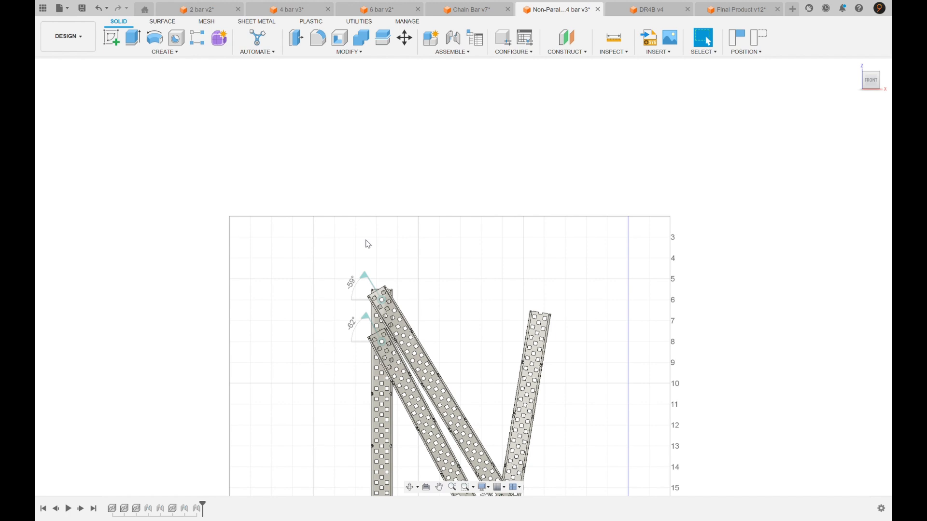
{"action": "mouse_move", "coordinate": [485, 220]}
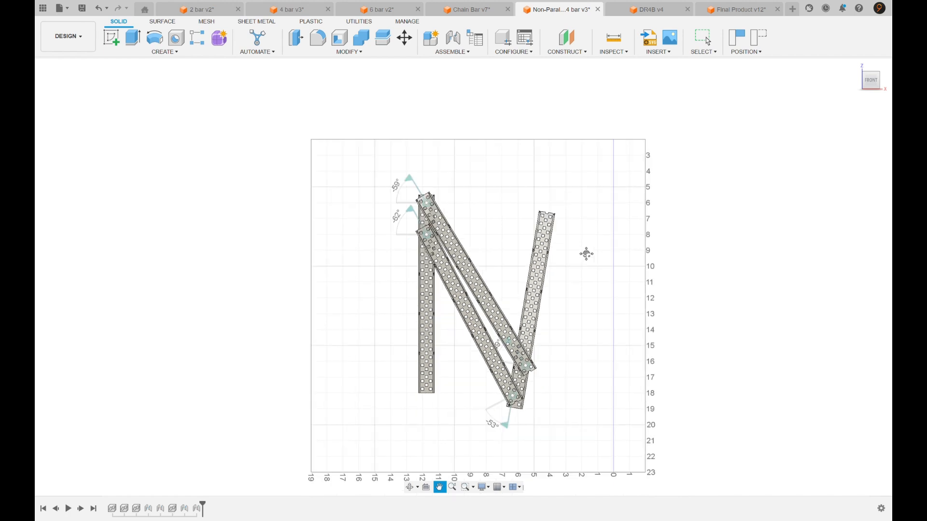
Step: Switch to the DR4B v4 model and view it straight-on from the front
{"action": "left_click", "coordinate": [649, 8]}
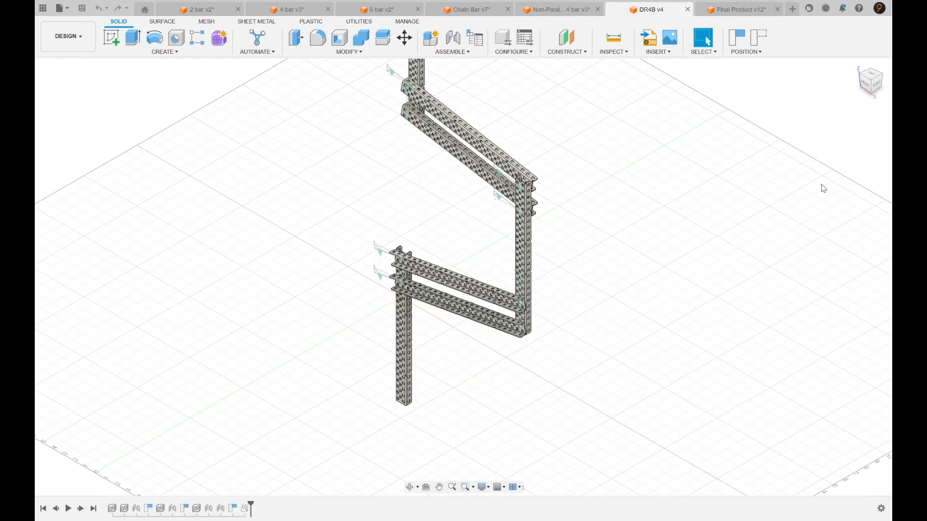
{"action": "left_click", "coordinate": [869, 82]}
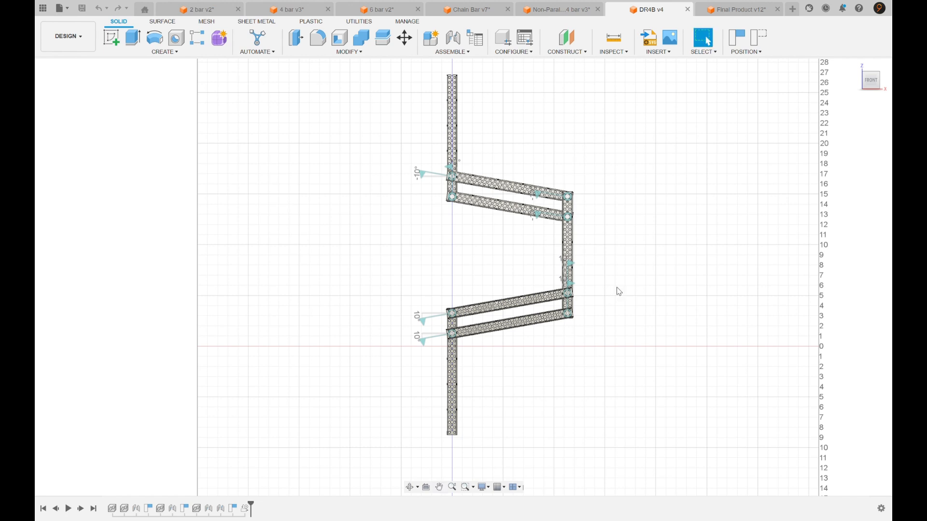
{"action": "mouse_move", "coordinate": [604, 295]}
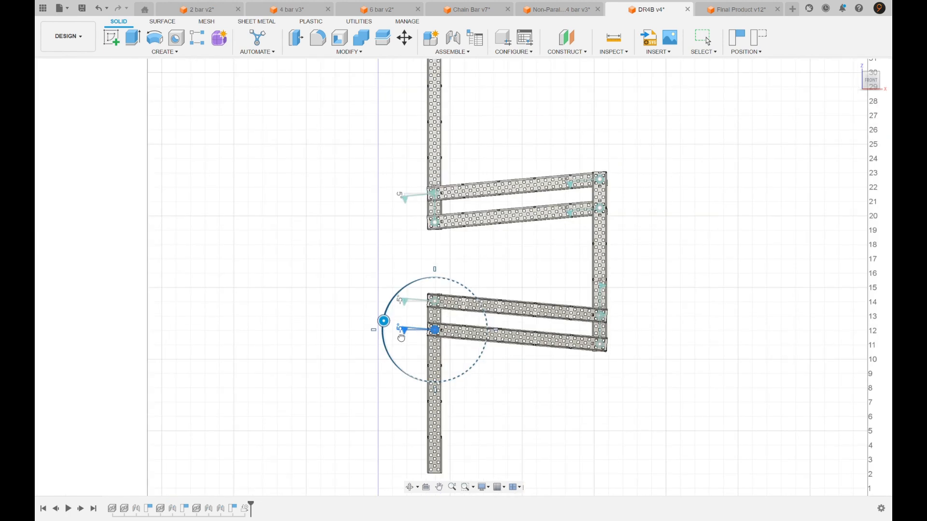
Step: Rotate the DR4B arm stages through intermediate angles, ending with both stages at 45 degrees
{"action": "left_click_drag", "start_coordinate": [383, 321], "coordinate": [392, 359]}
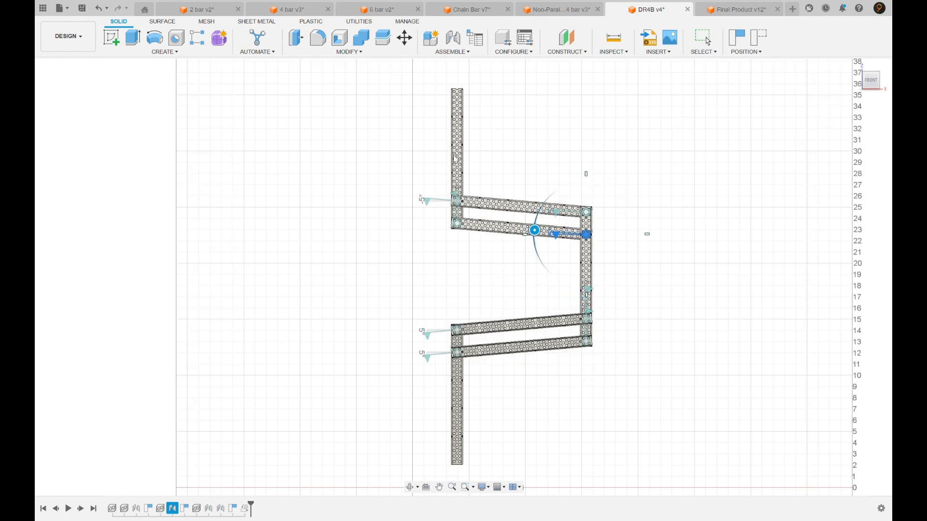
{"action": "mouse_move", "coordinate": [502, 176]}
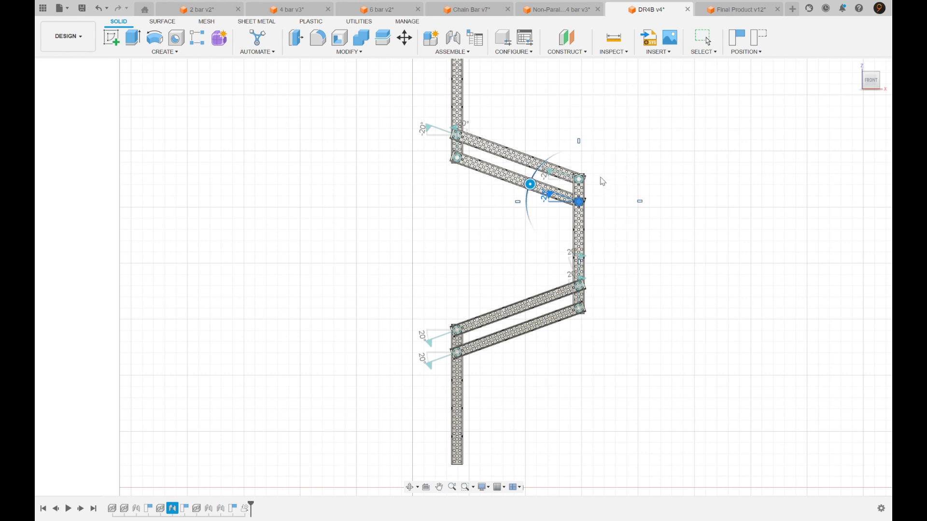
{"action": "mouse_move", "coordinate": [597, 172]}
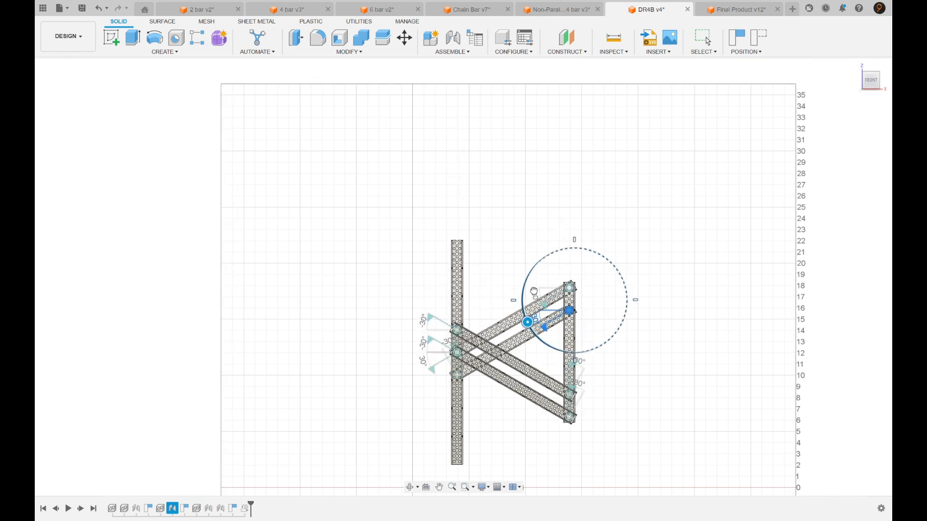
{"action": "left_click_drag", "start_coordinate": [541, 327], "coordinate": [515, 129]}
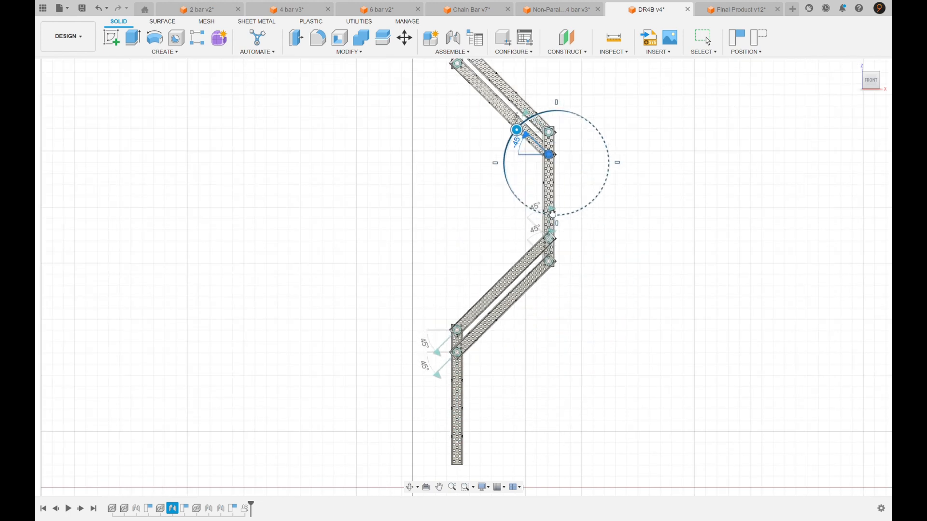